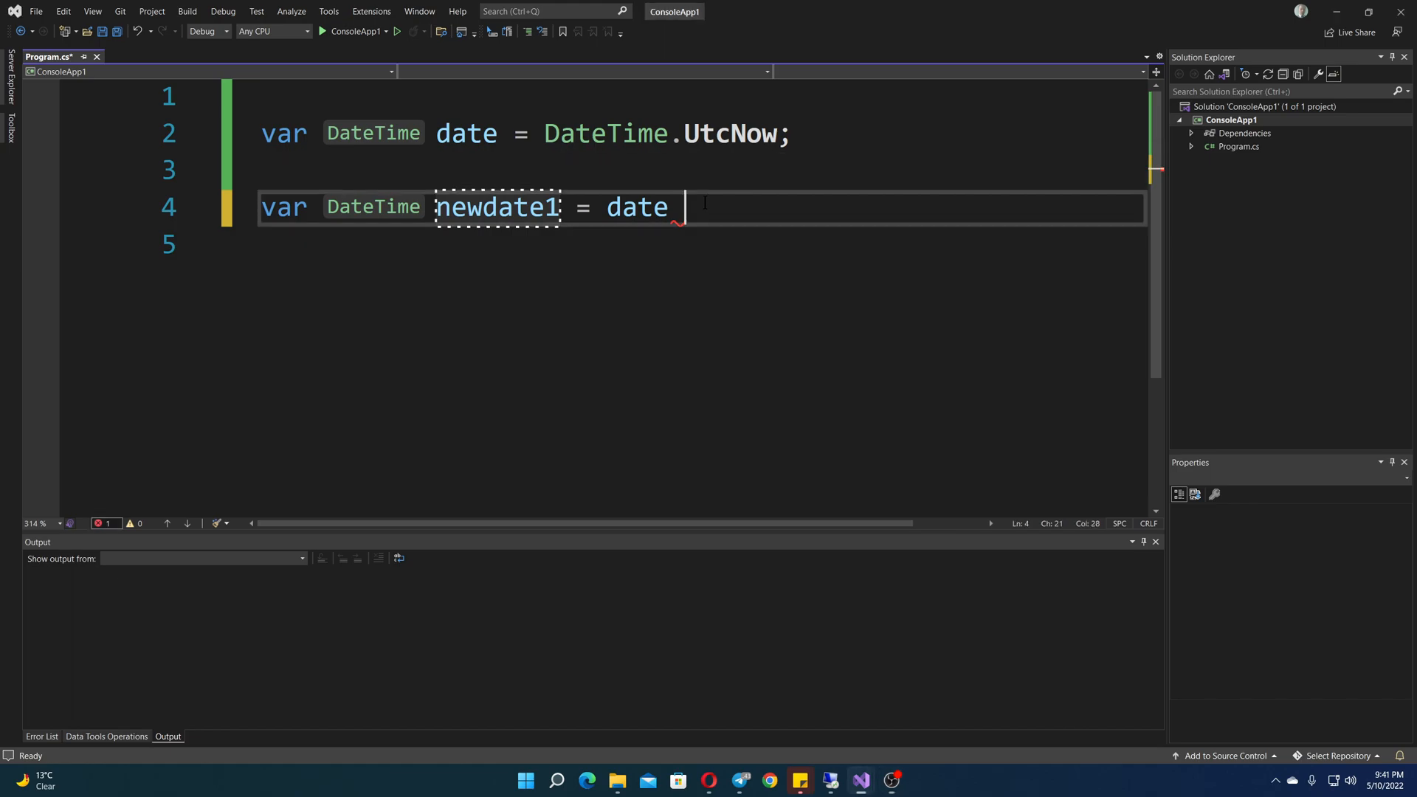
Begin the newdate1 line as date.add, heading for the AddDays member
double_click(638, 207)
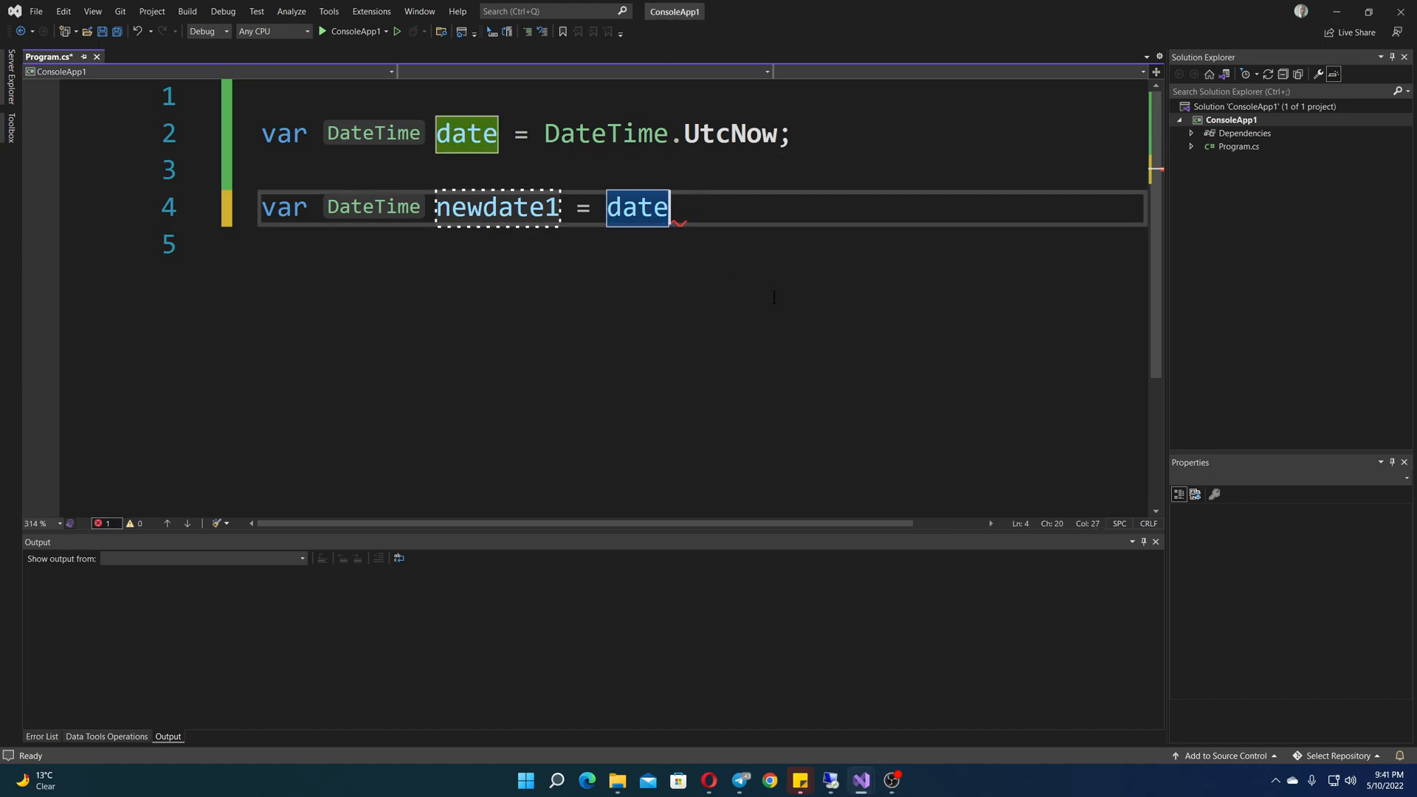
text(.a)
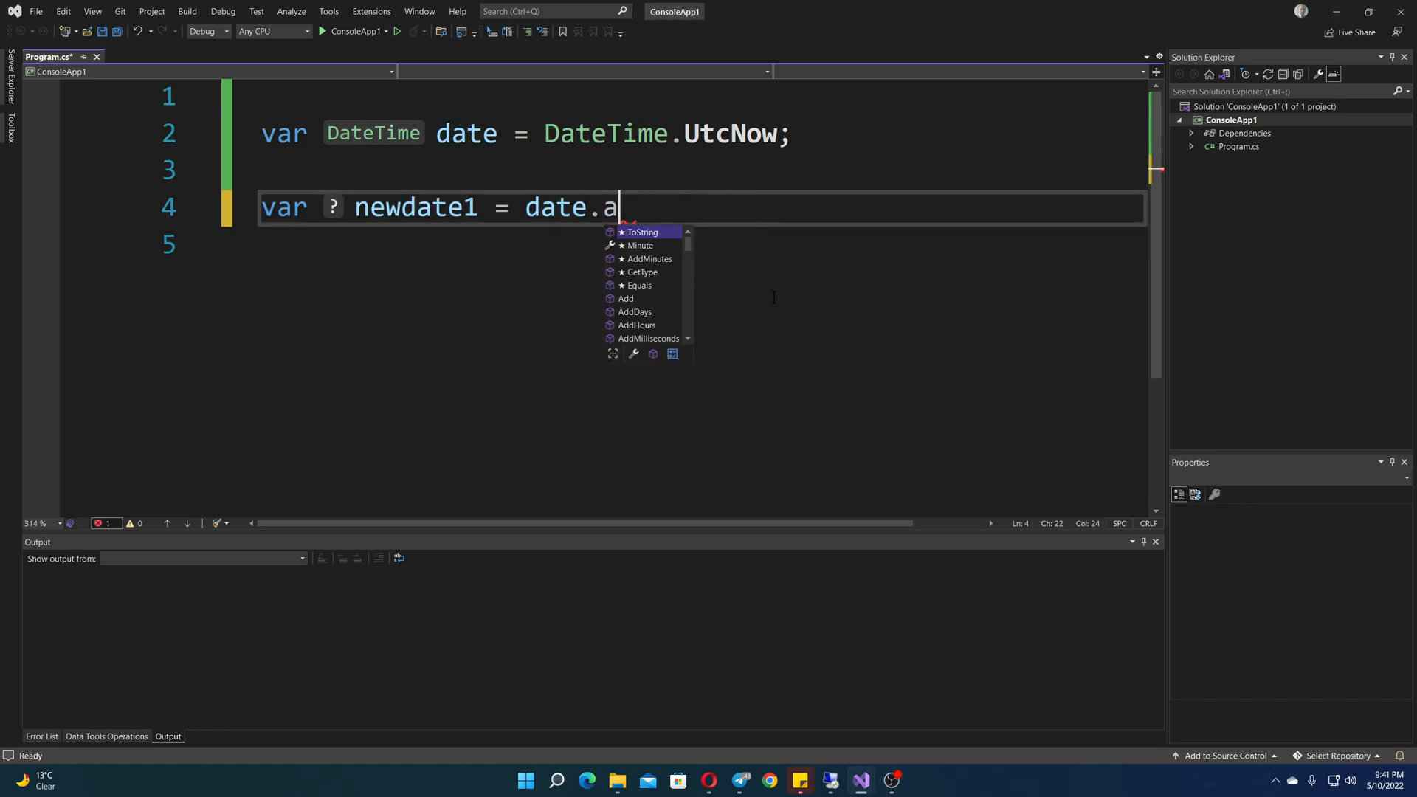
text(dd)
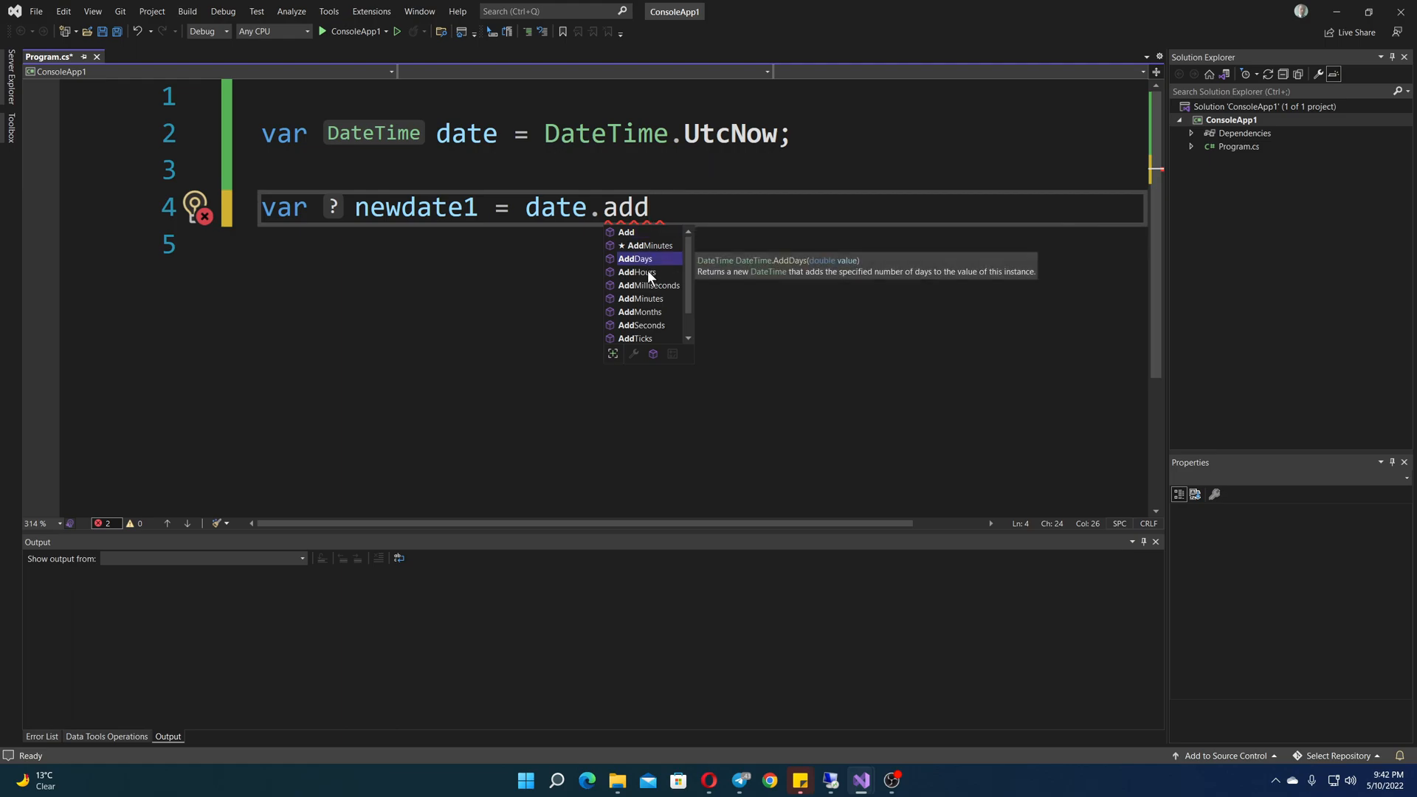
mouse_move(638, 272)
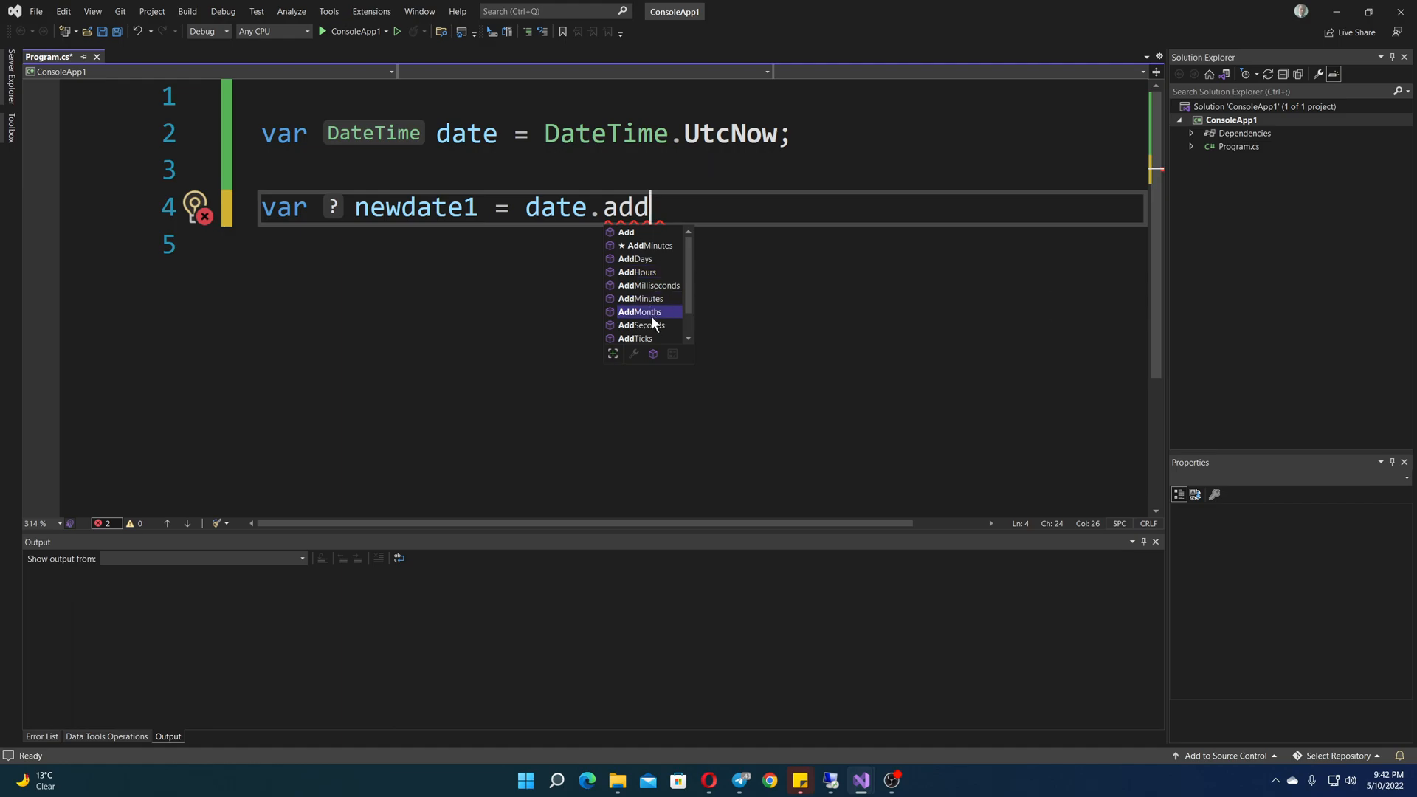
mouse_move(639, 311)
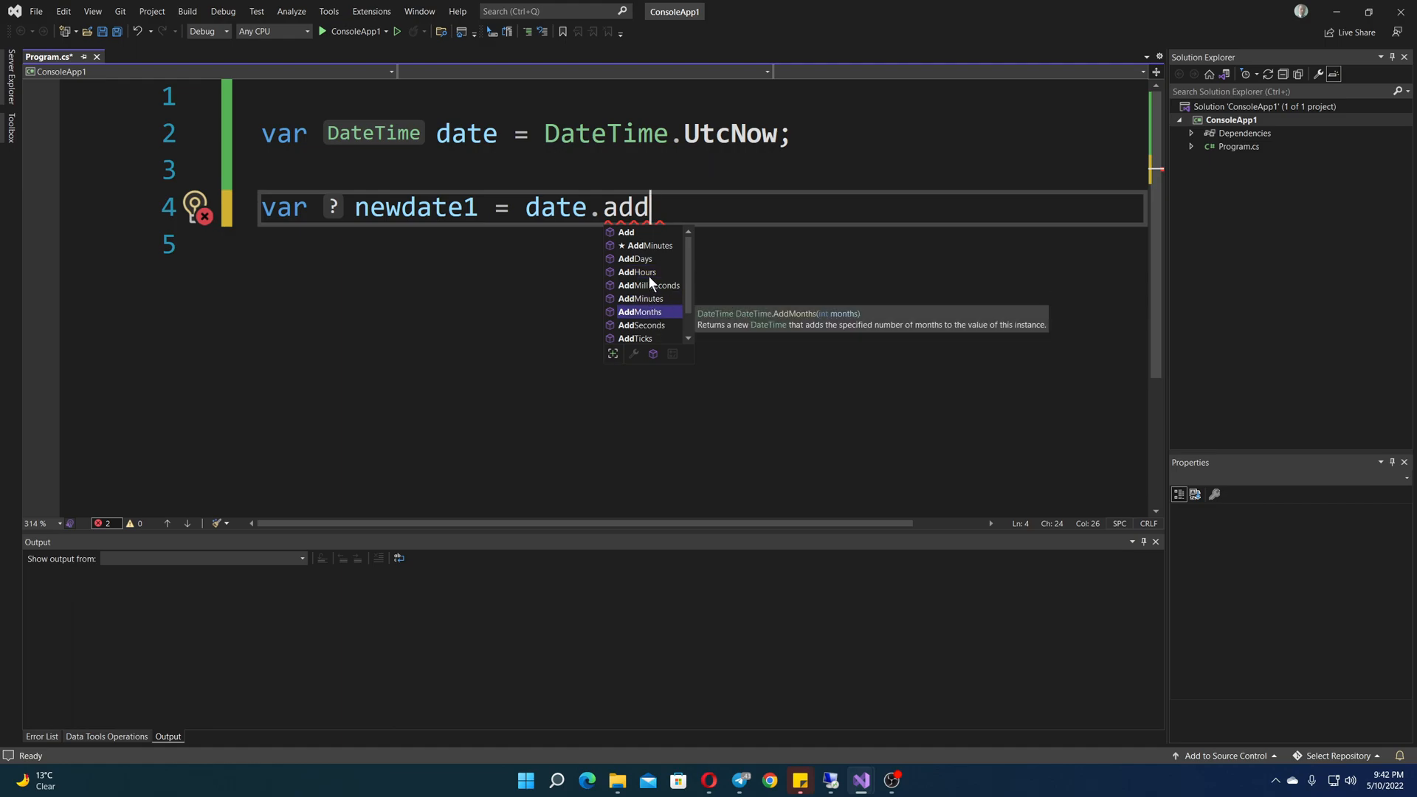
mouse_move(653, 279)
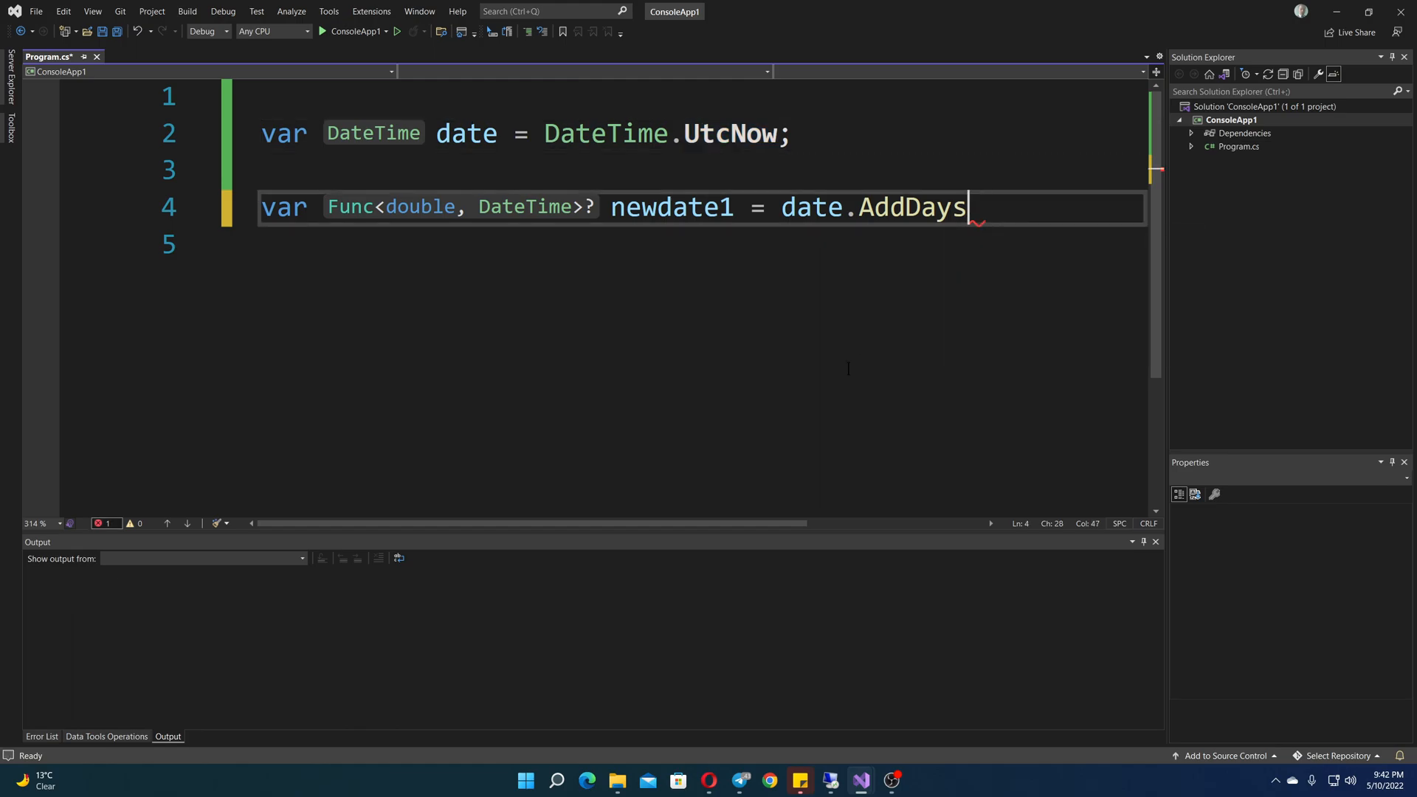
Complete newdate1 = date.AddDays(5); and accept the suggested newdate2 = date.AddDays(5); line
double_click(910, 206)
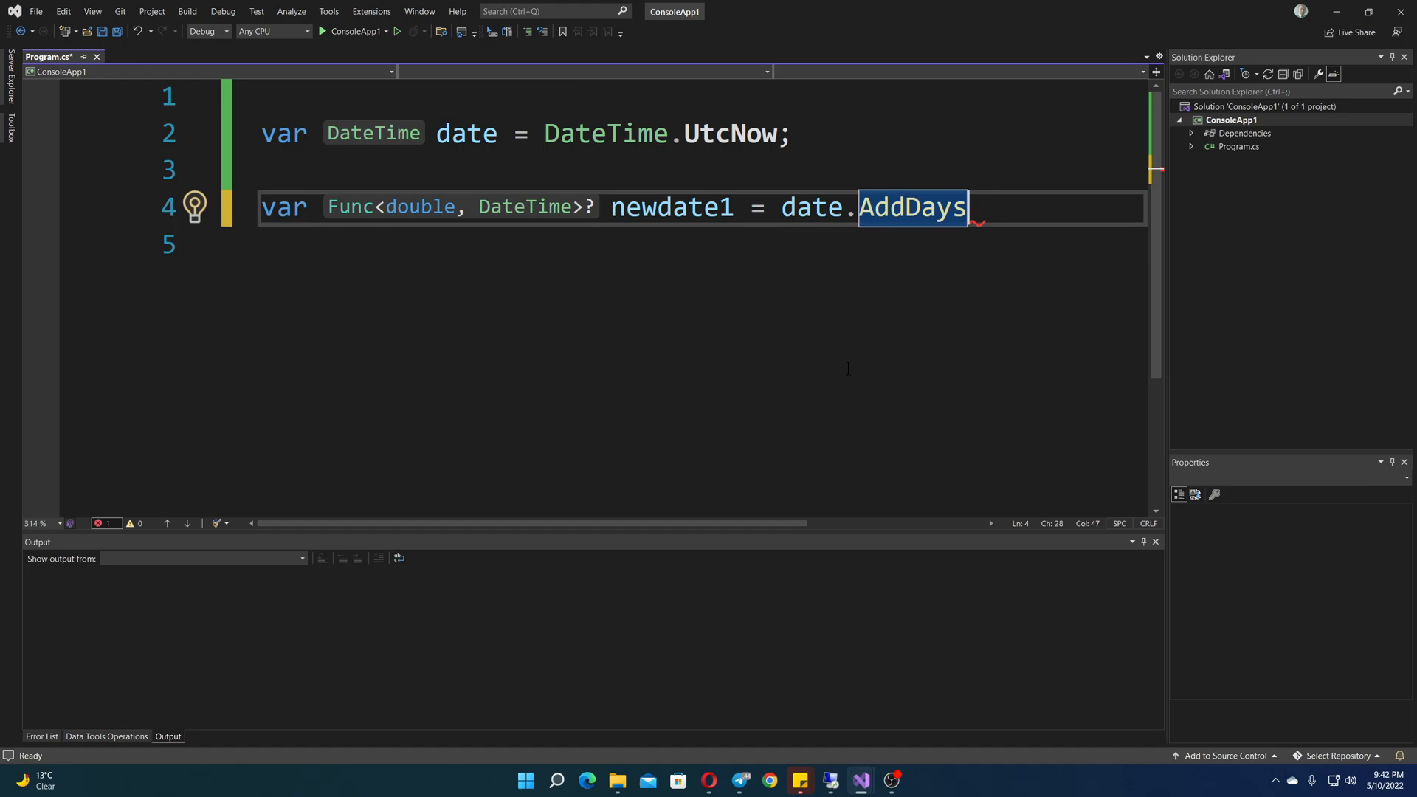
text(()
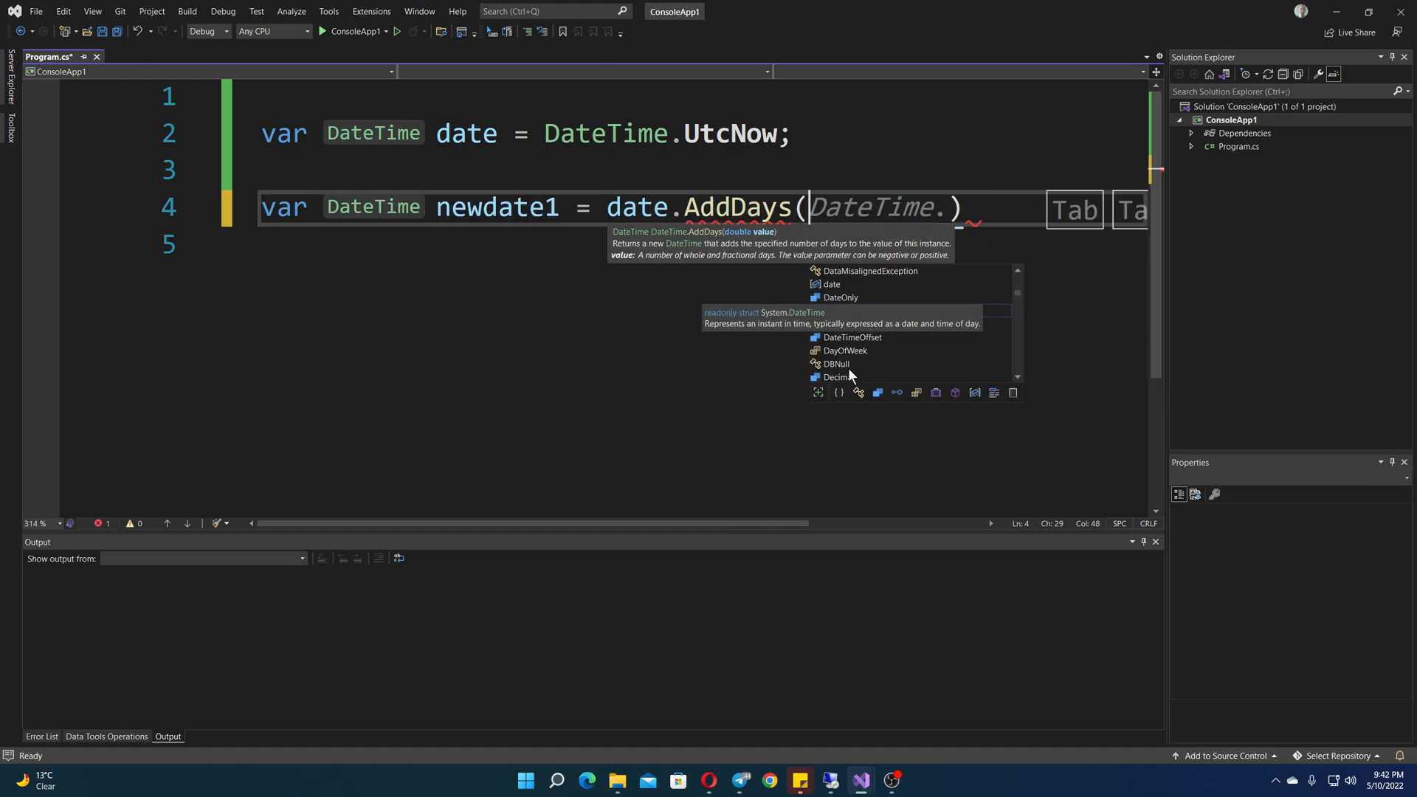
text(5)
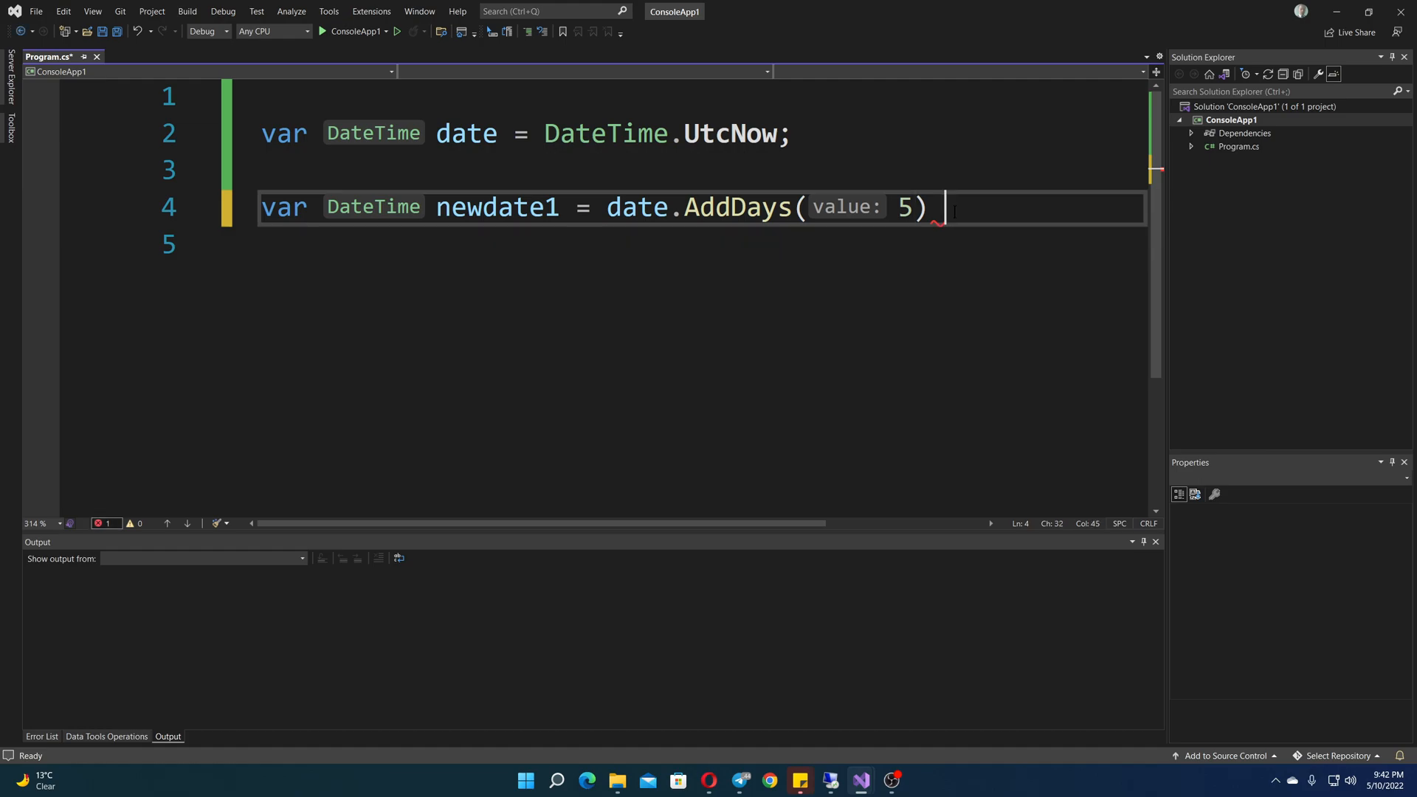
text(;)
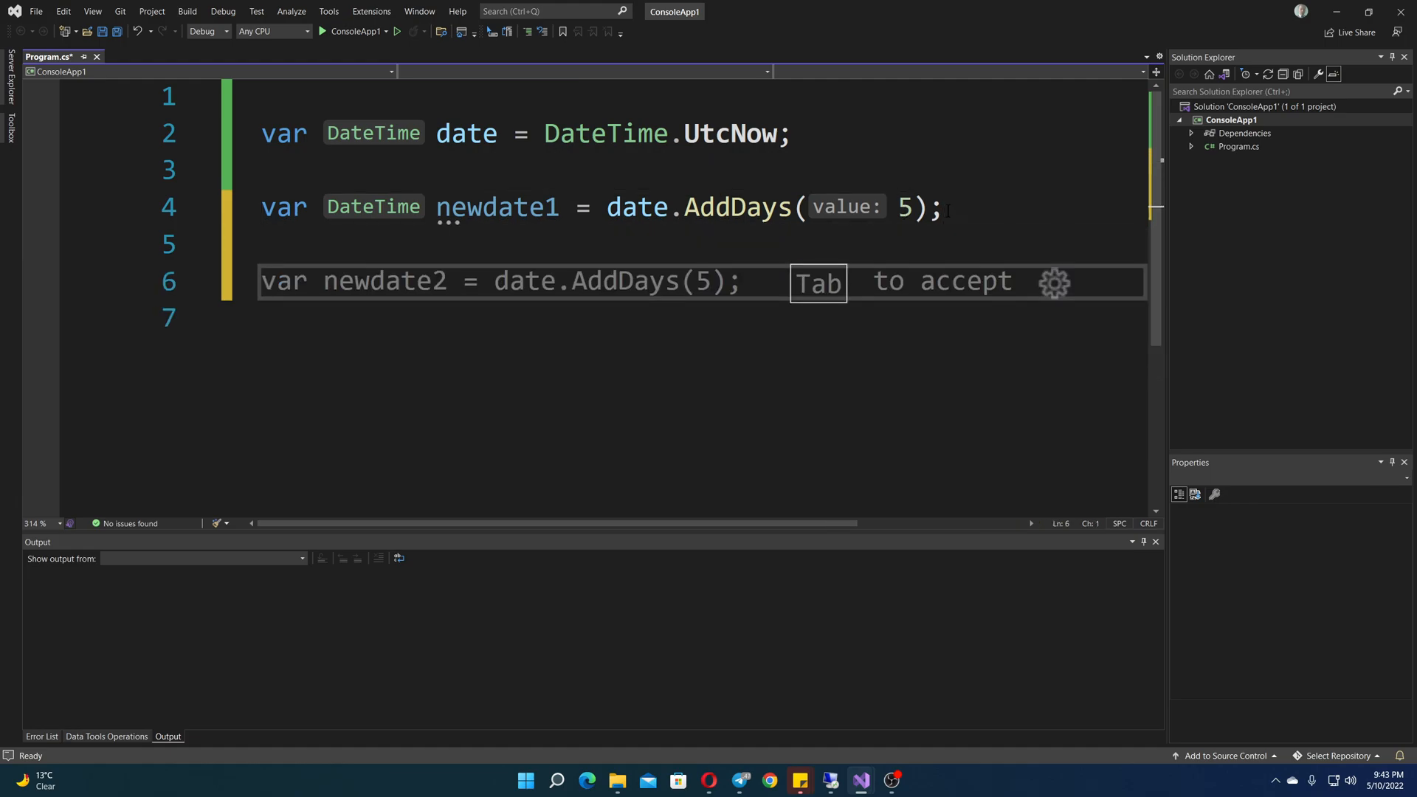
key(Tab)
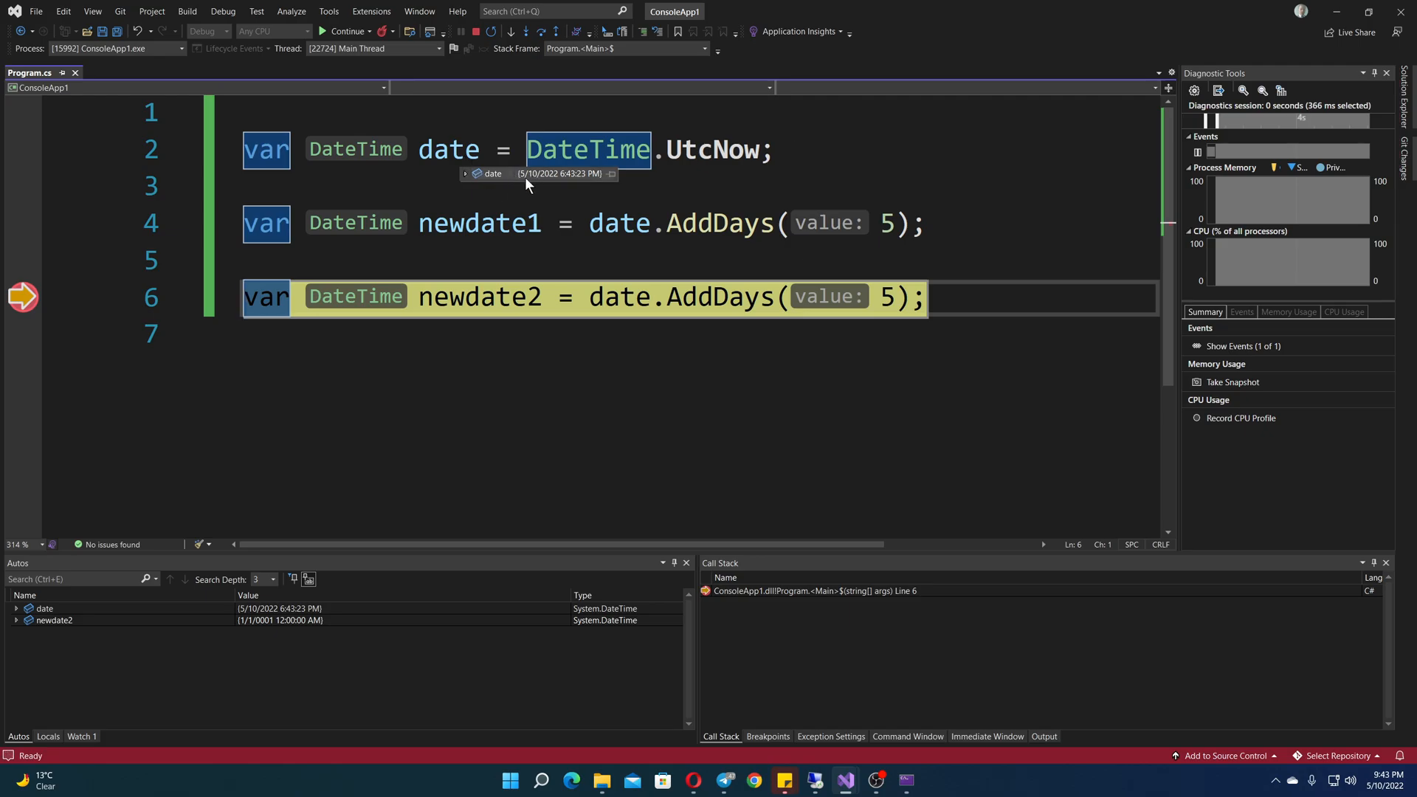
mouse_move(539, 186)
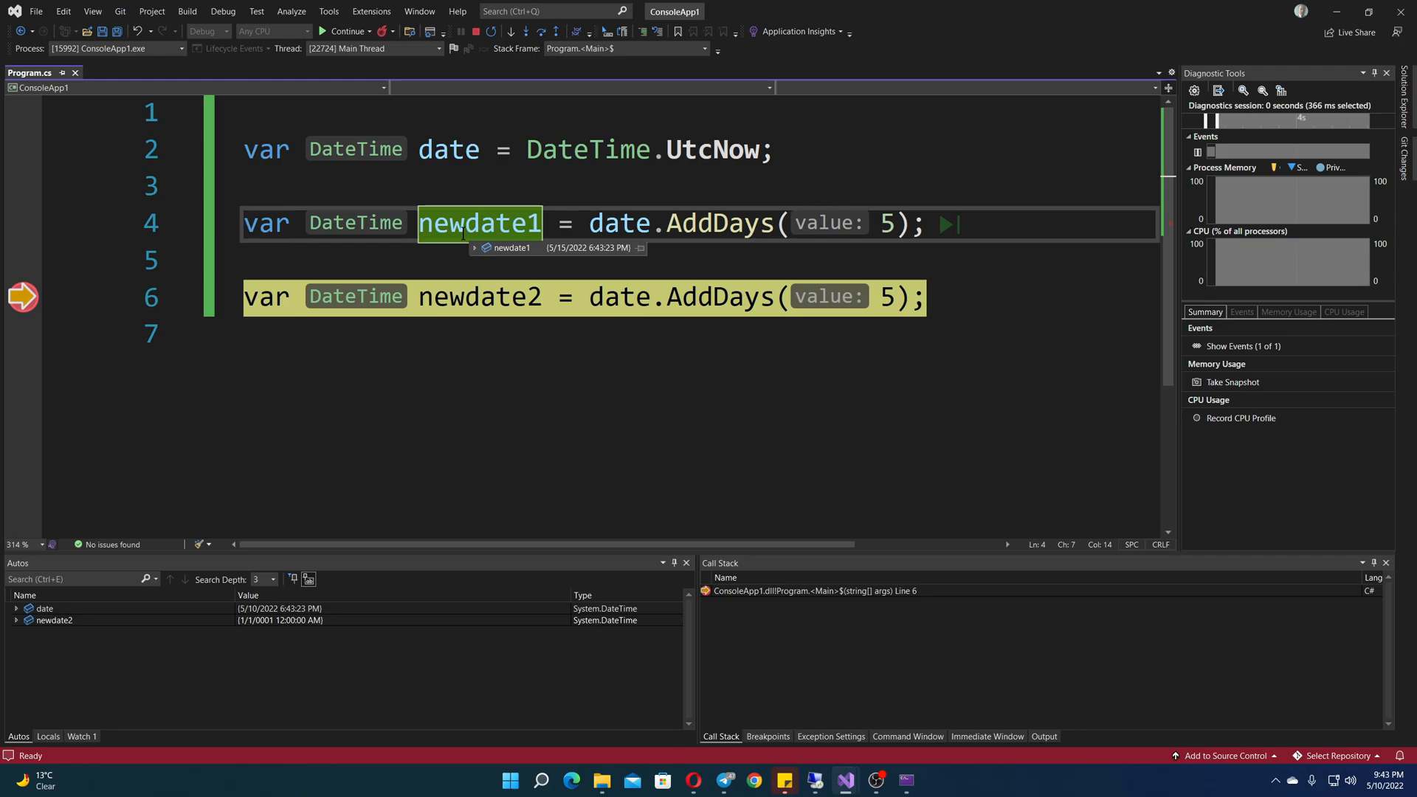
mouse_move(545, 252)
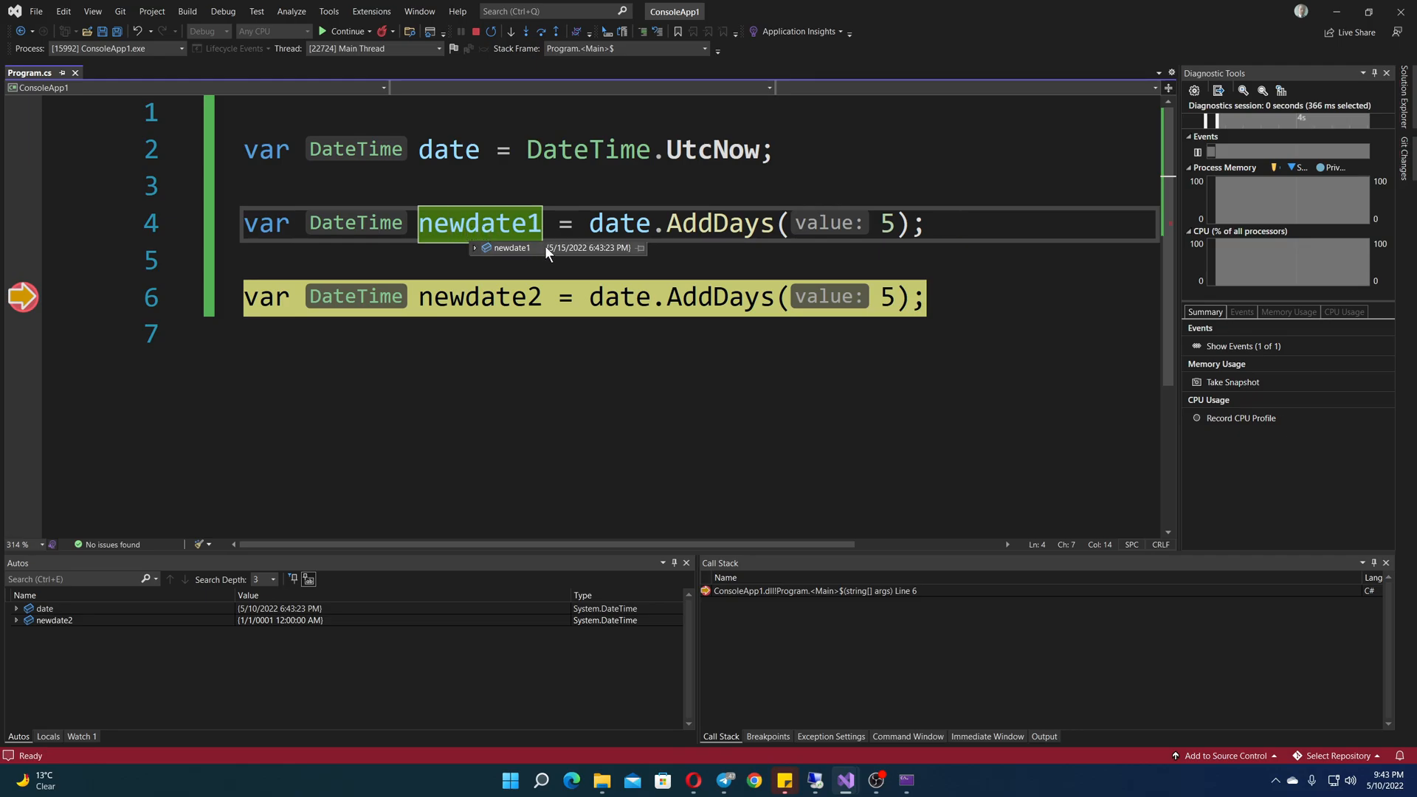
mouse_move(556, 257)
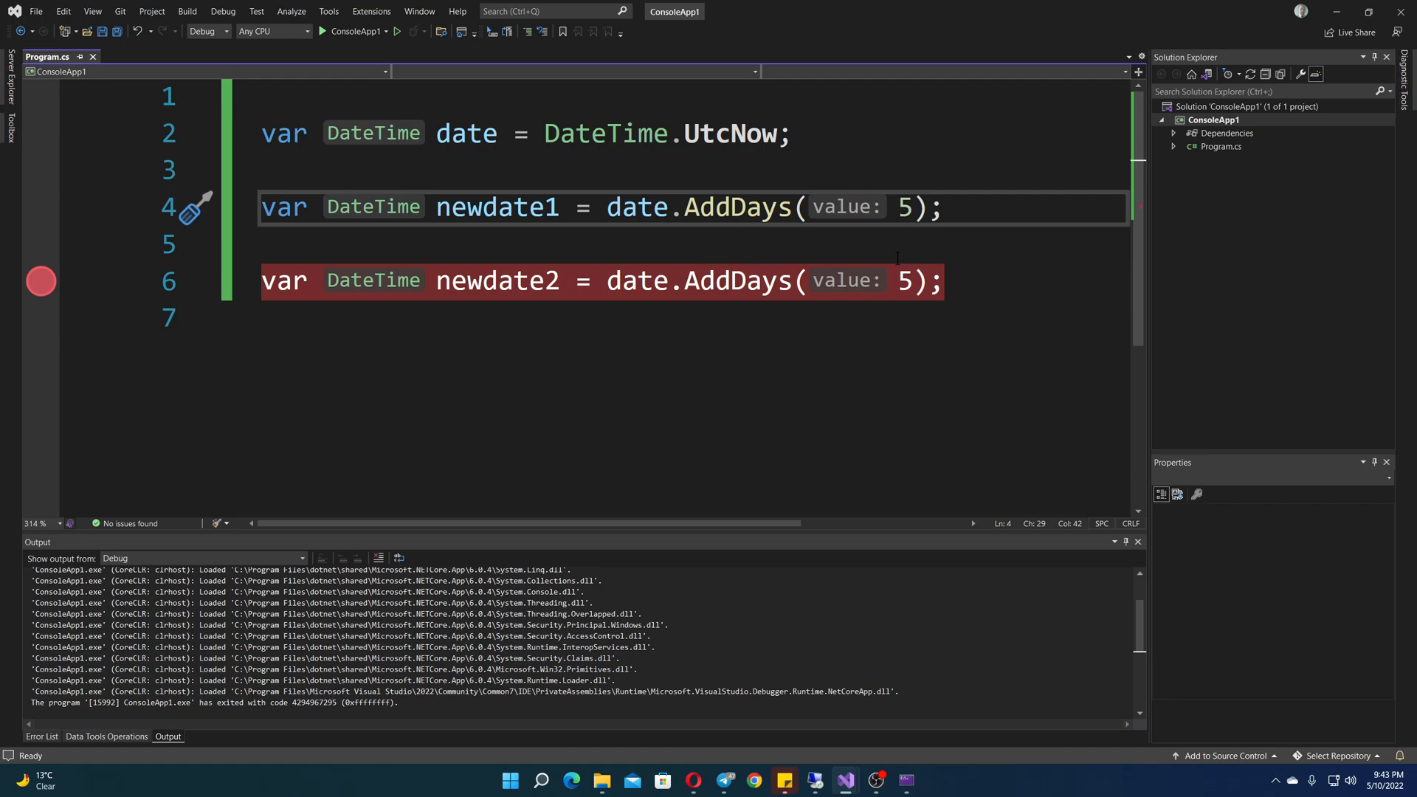
Change newdate1's AddDays argument from 5 to 25 and save to rerun
text(2)
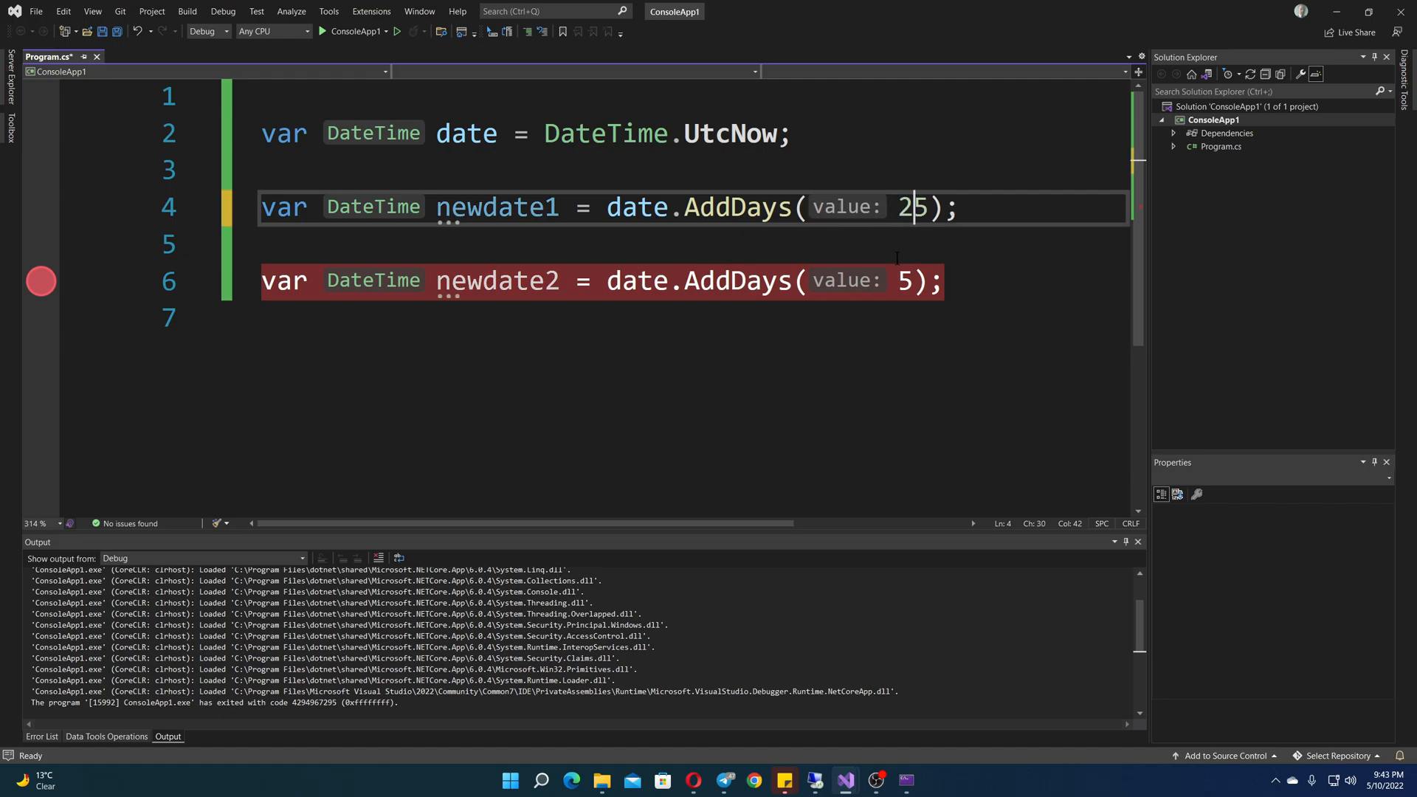
key(ctrl+s)
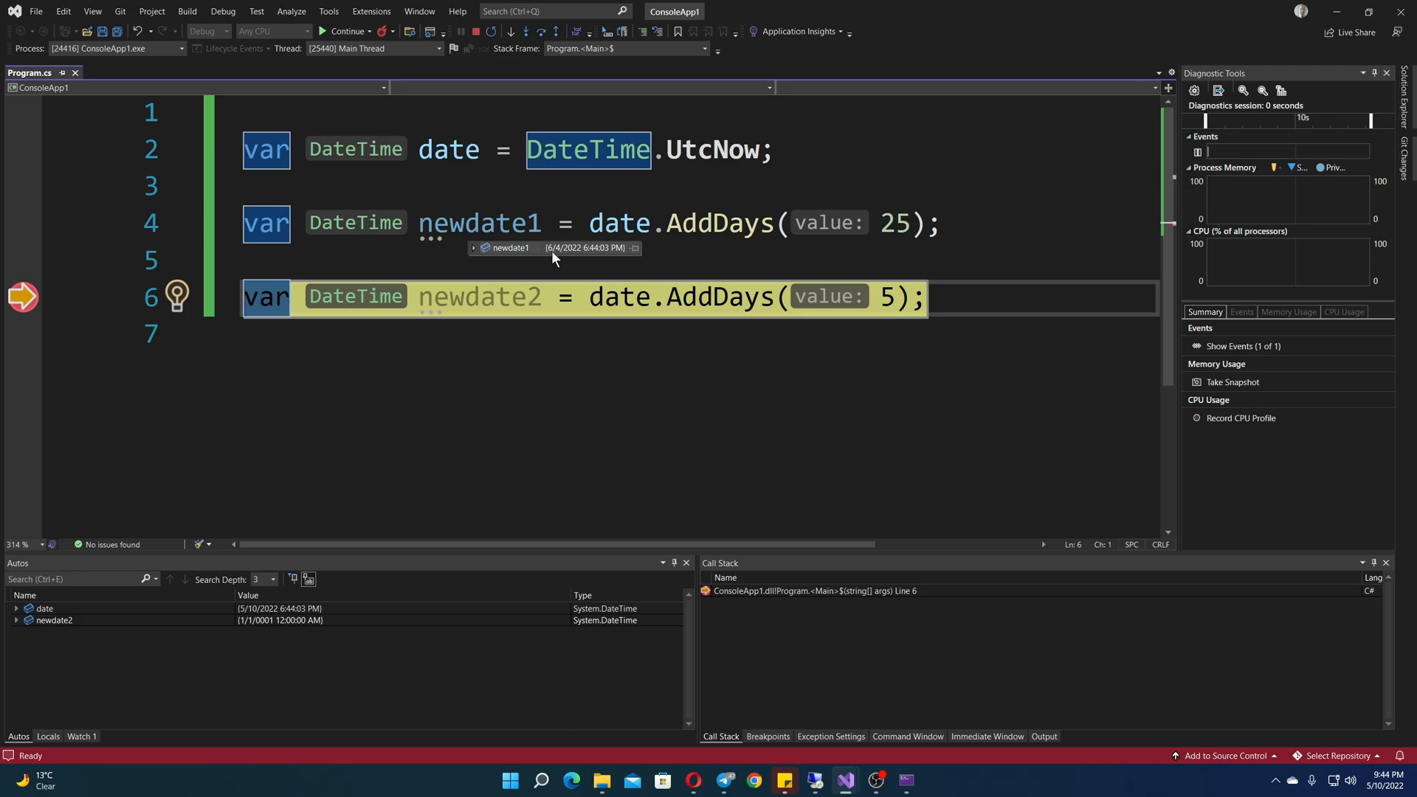
mouse_move(563, 261)
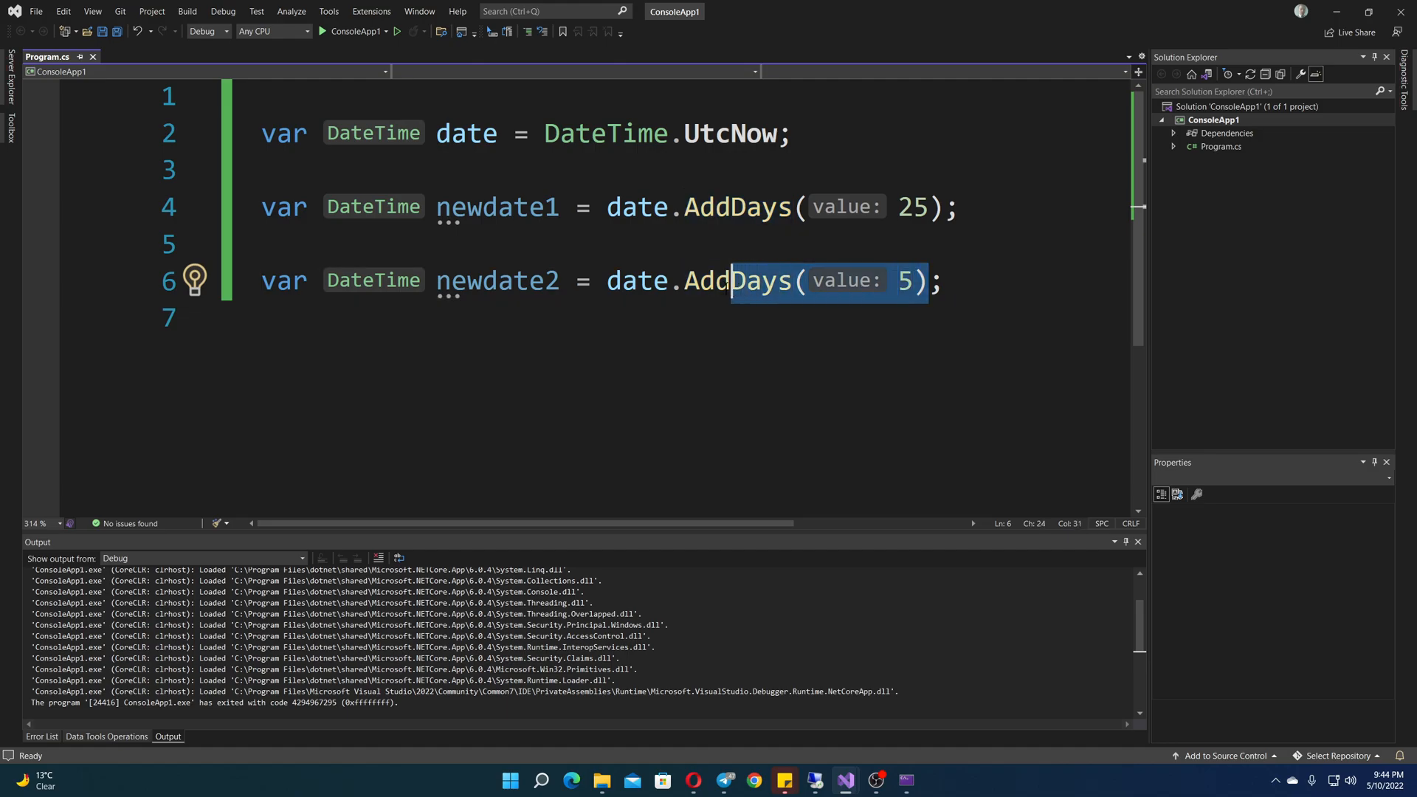
Swap newdate2's AddDays(5) for date.Subtract(), trying a new TimeSpan argument then leaving it empty
text(su)
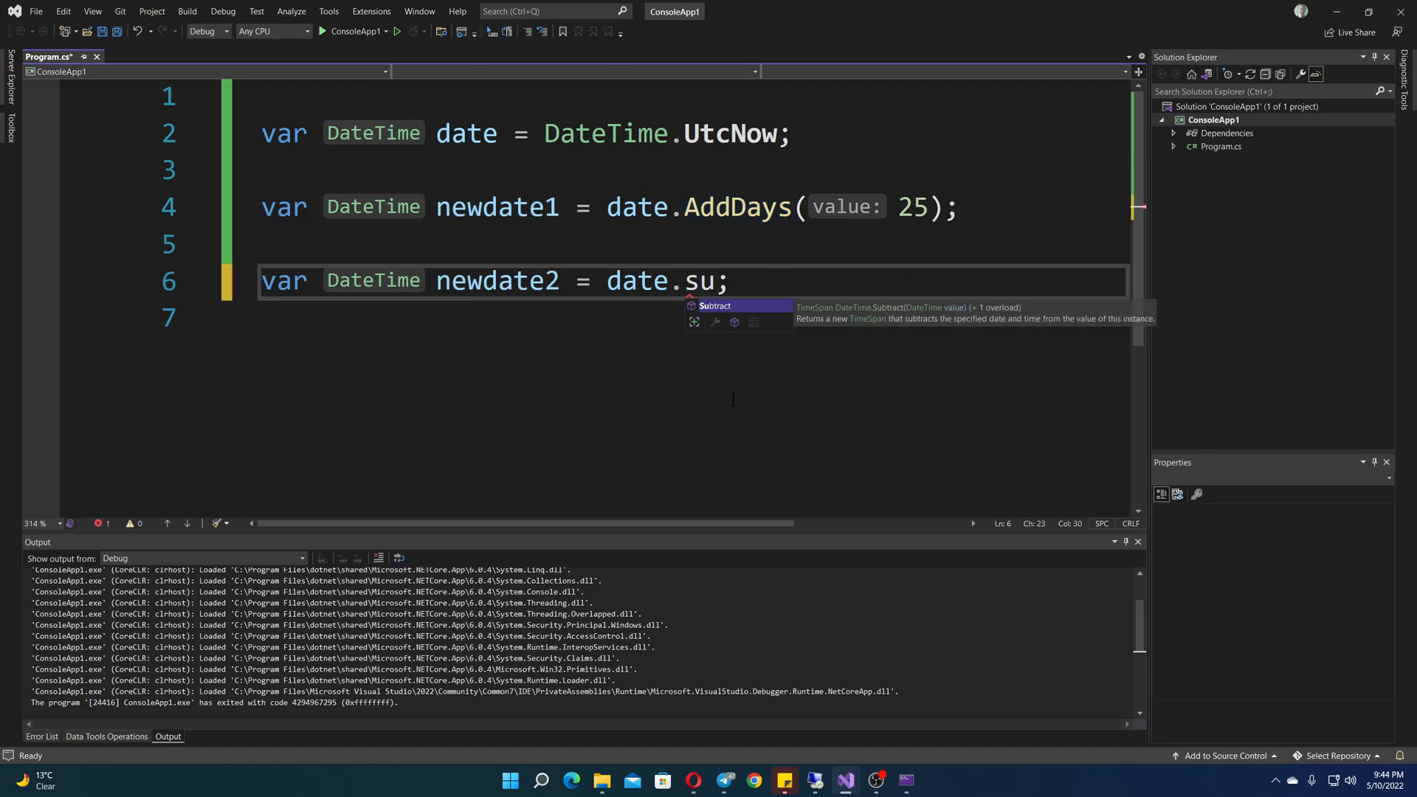
key(Tab)
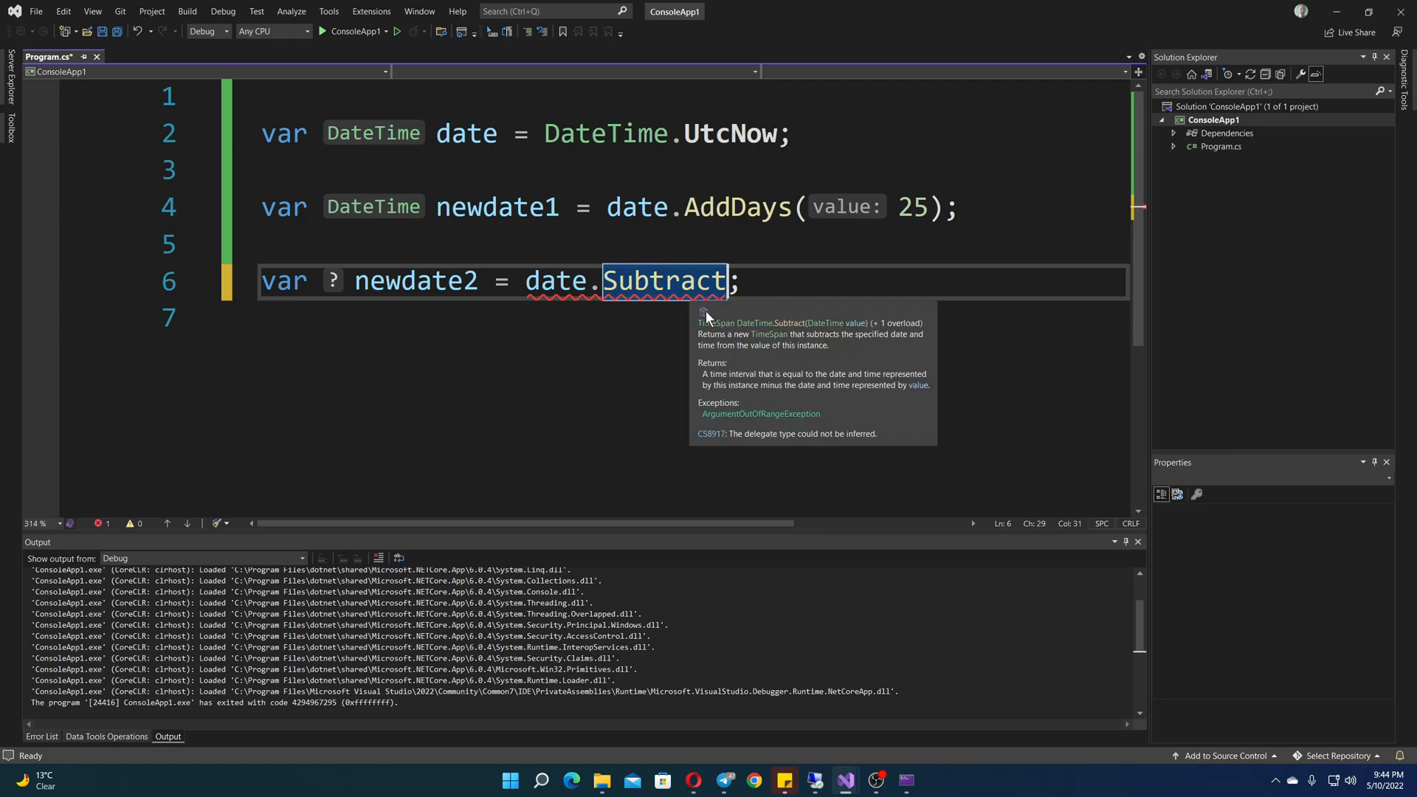
text(()
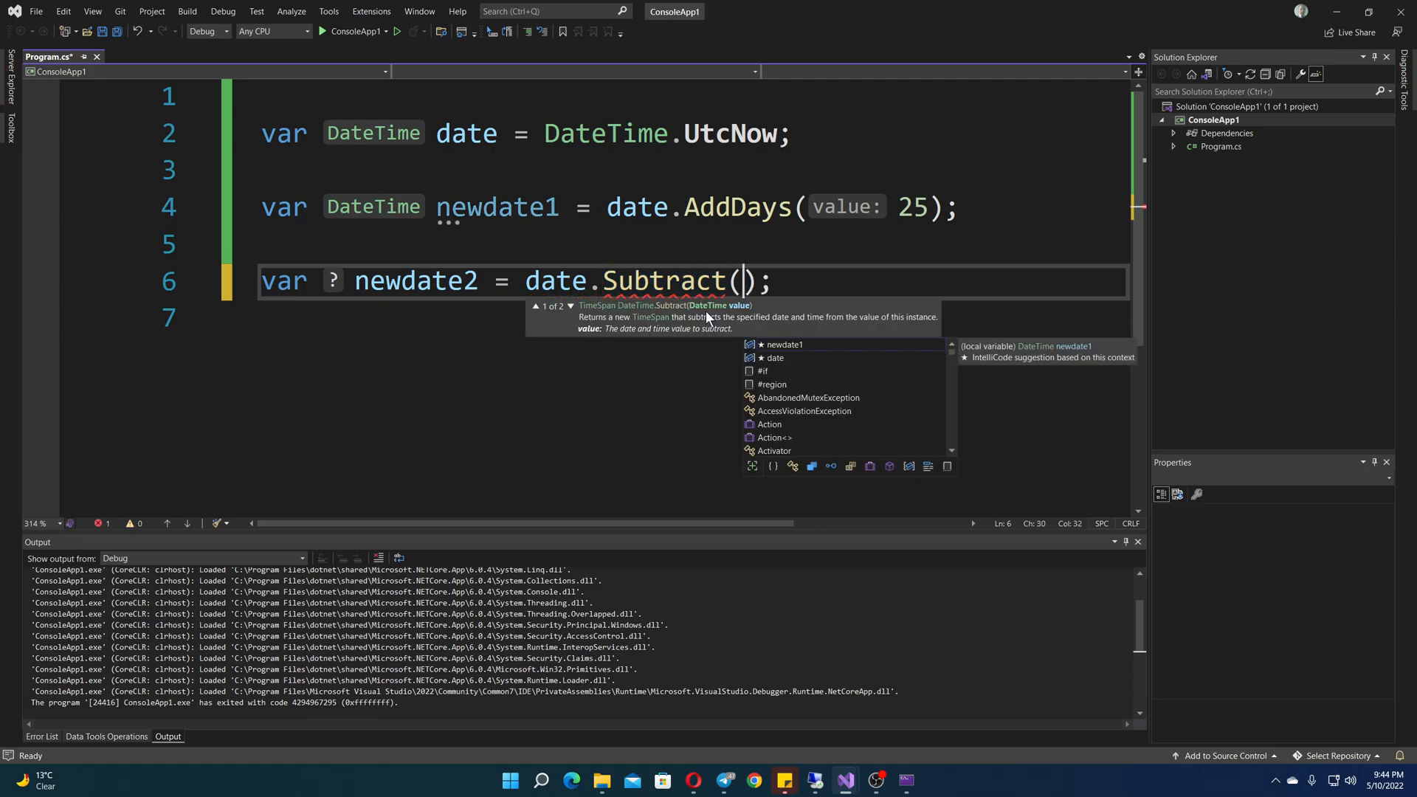
text(ti)
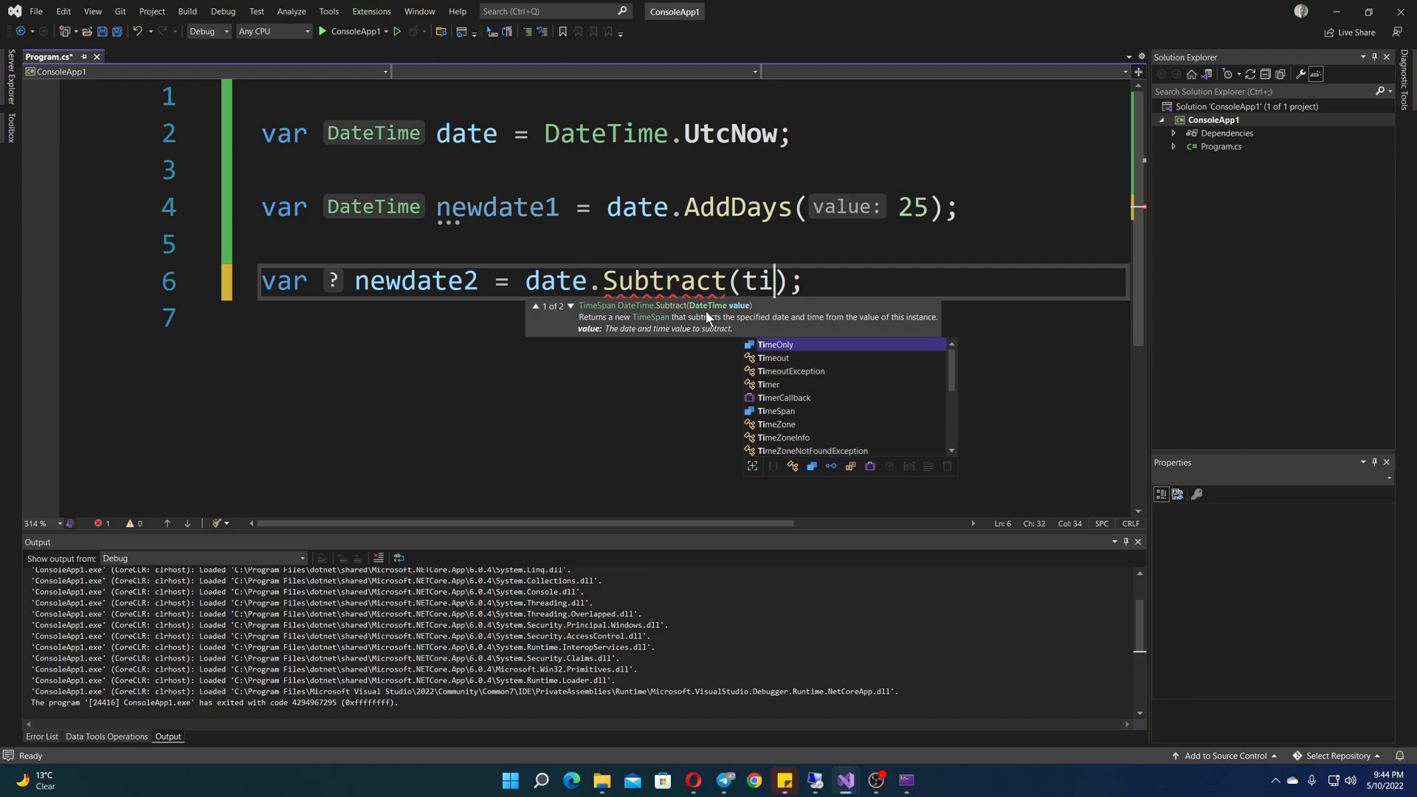
text(new TimeSpan)
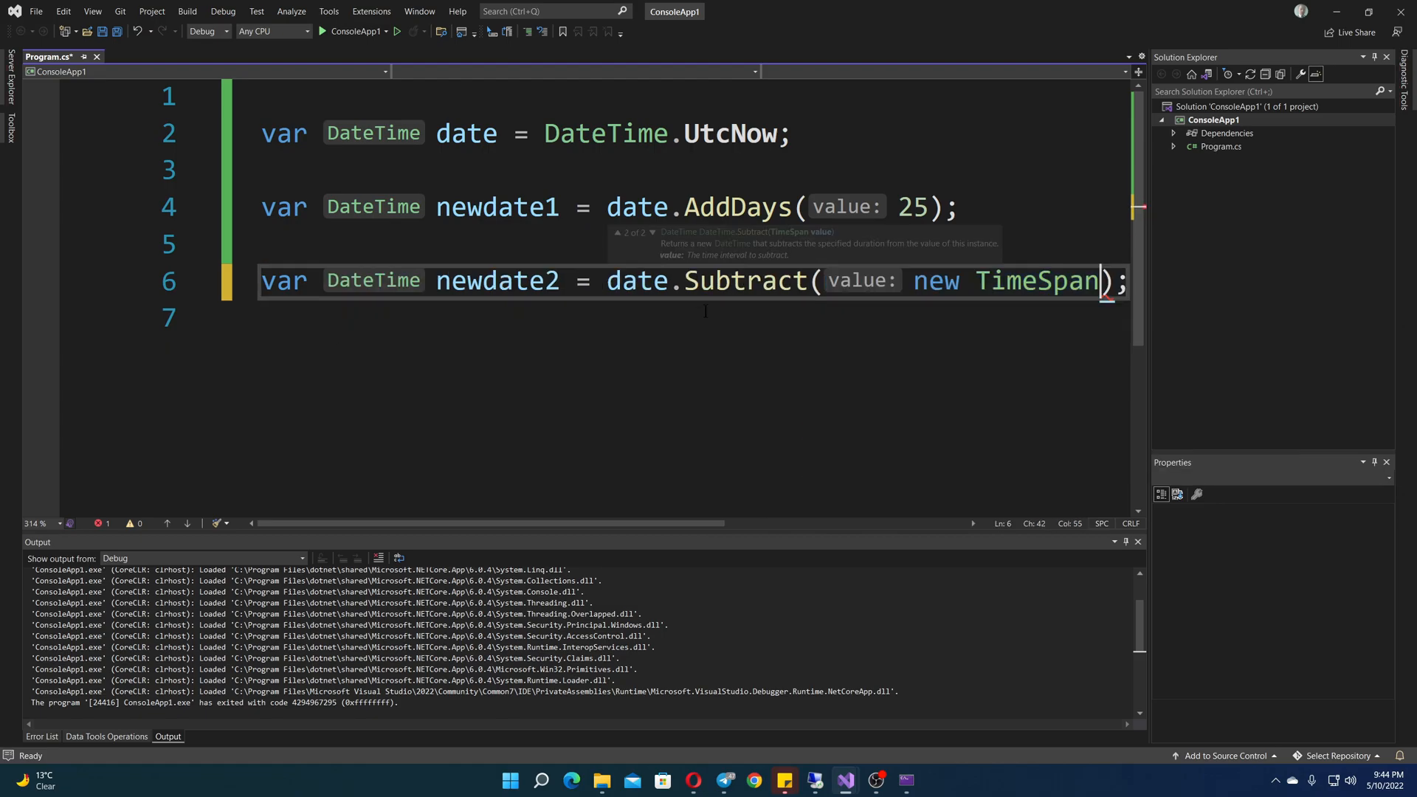
text(())
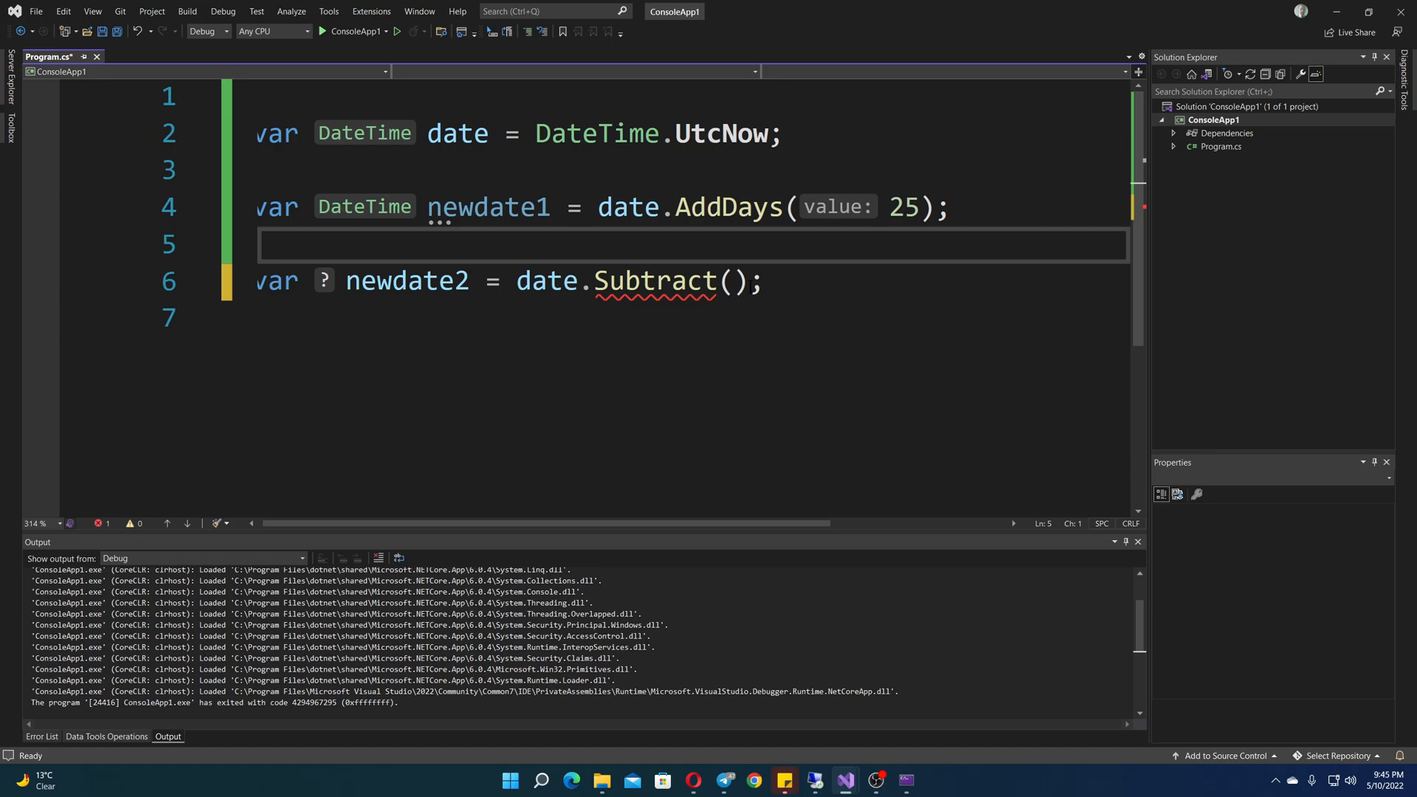
Replace Subtract with AddDays(-5) so newdate2 is five days before date
double_click(659, 280)
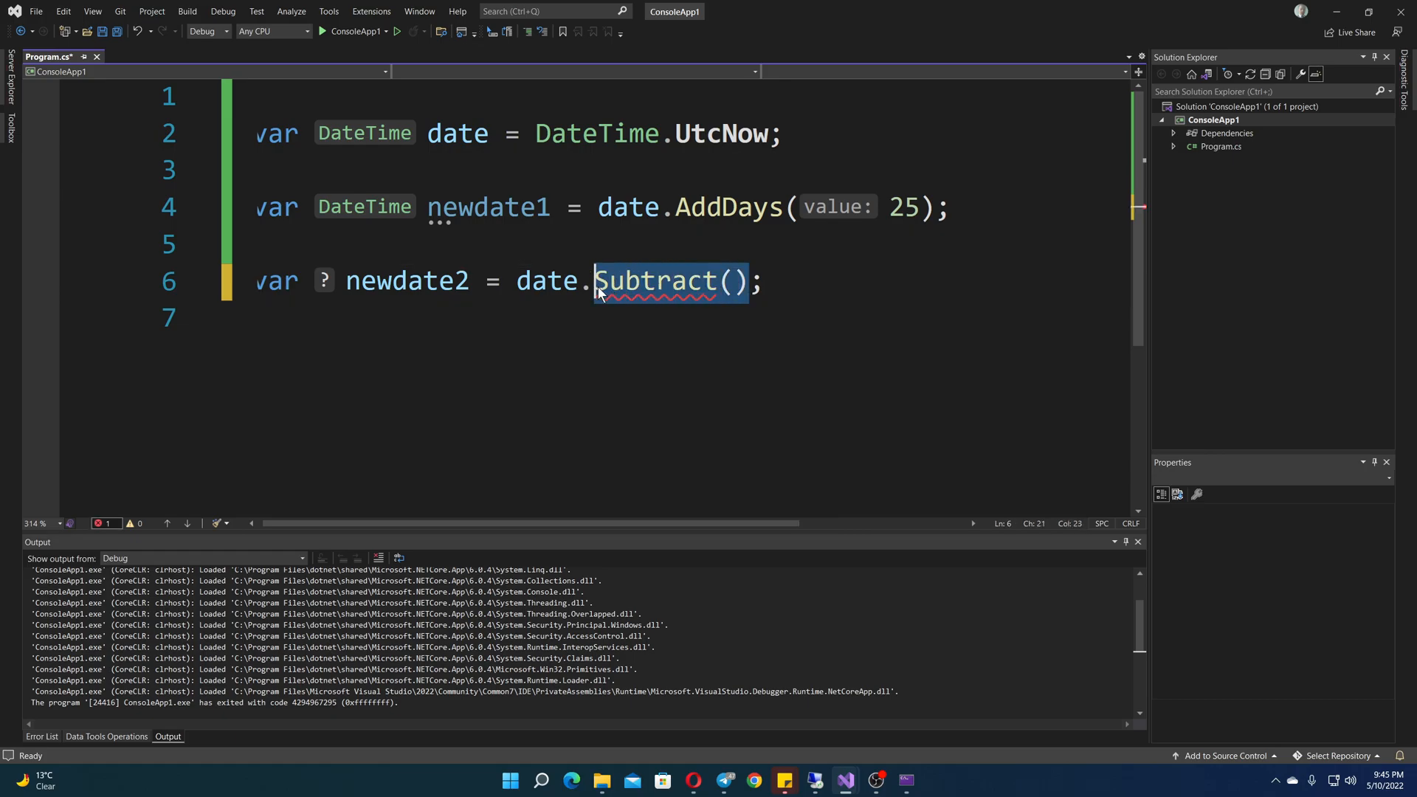
double_click(652, 280)
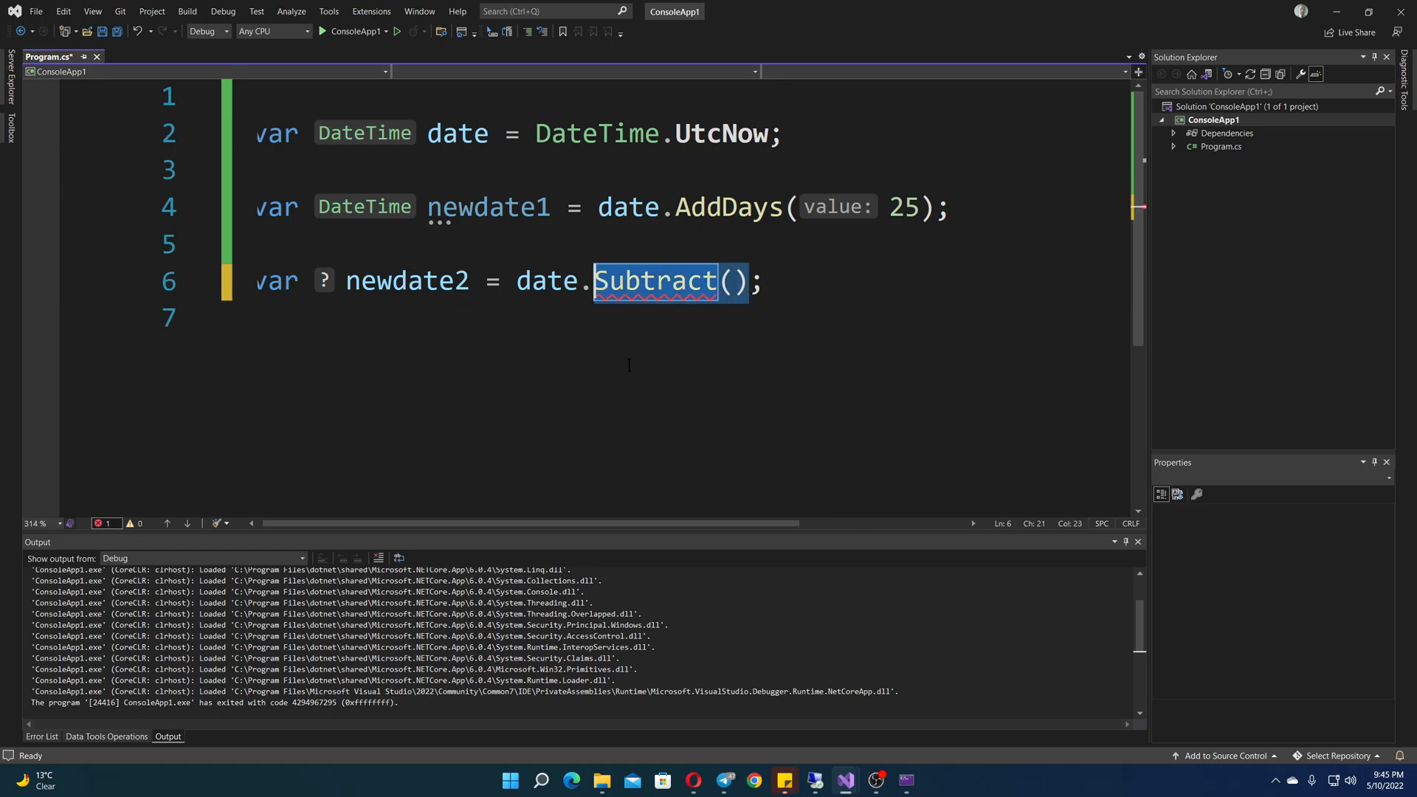
text(ad)
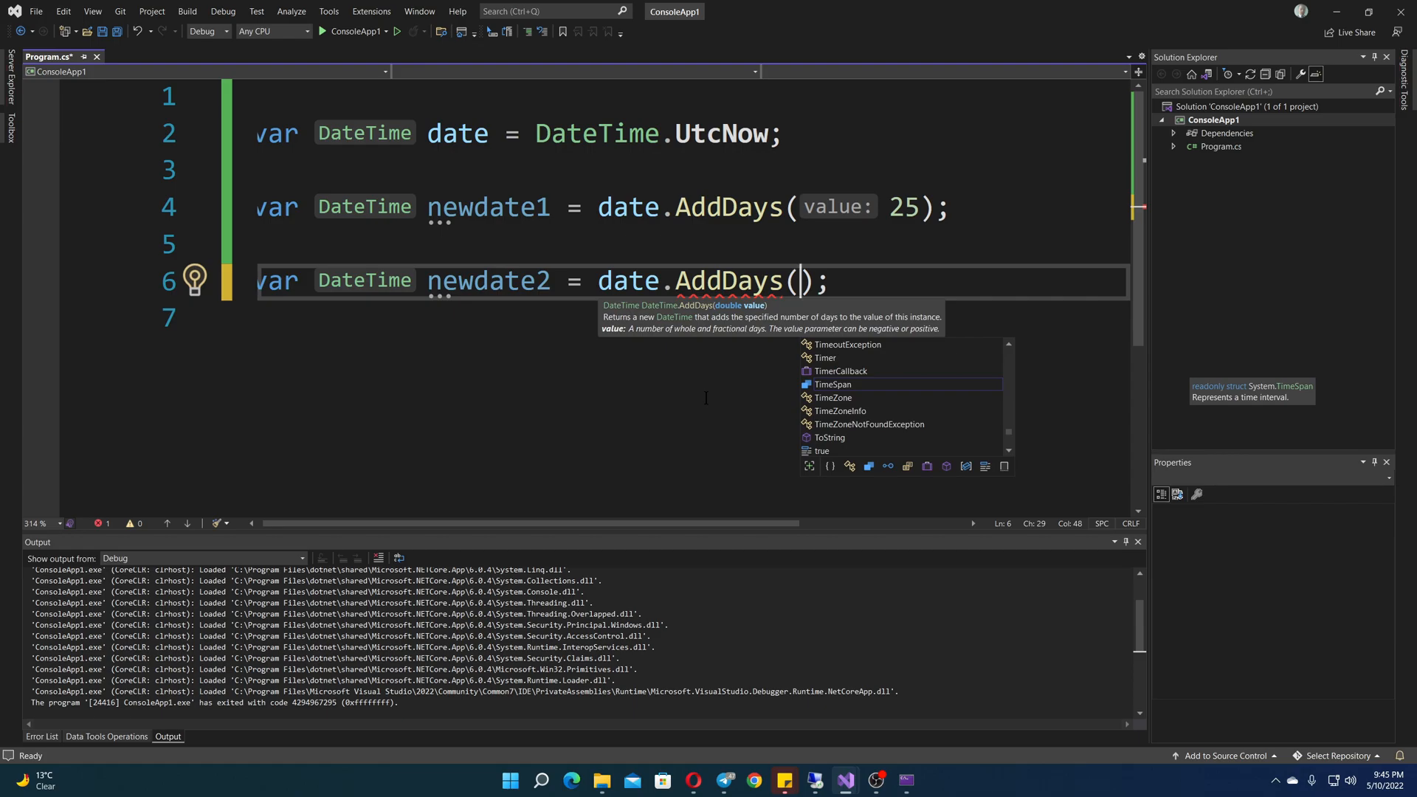
text(-)
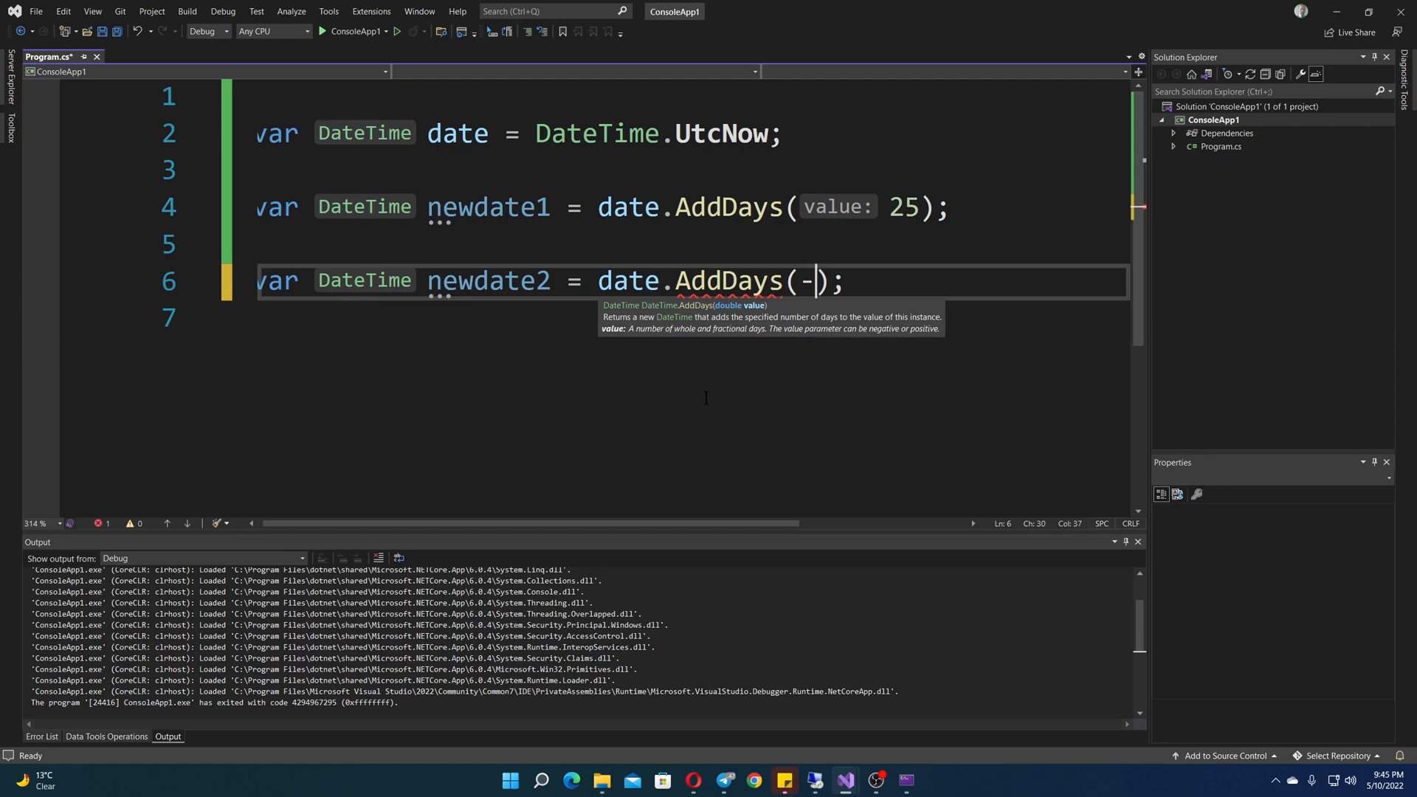
text(5)
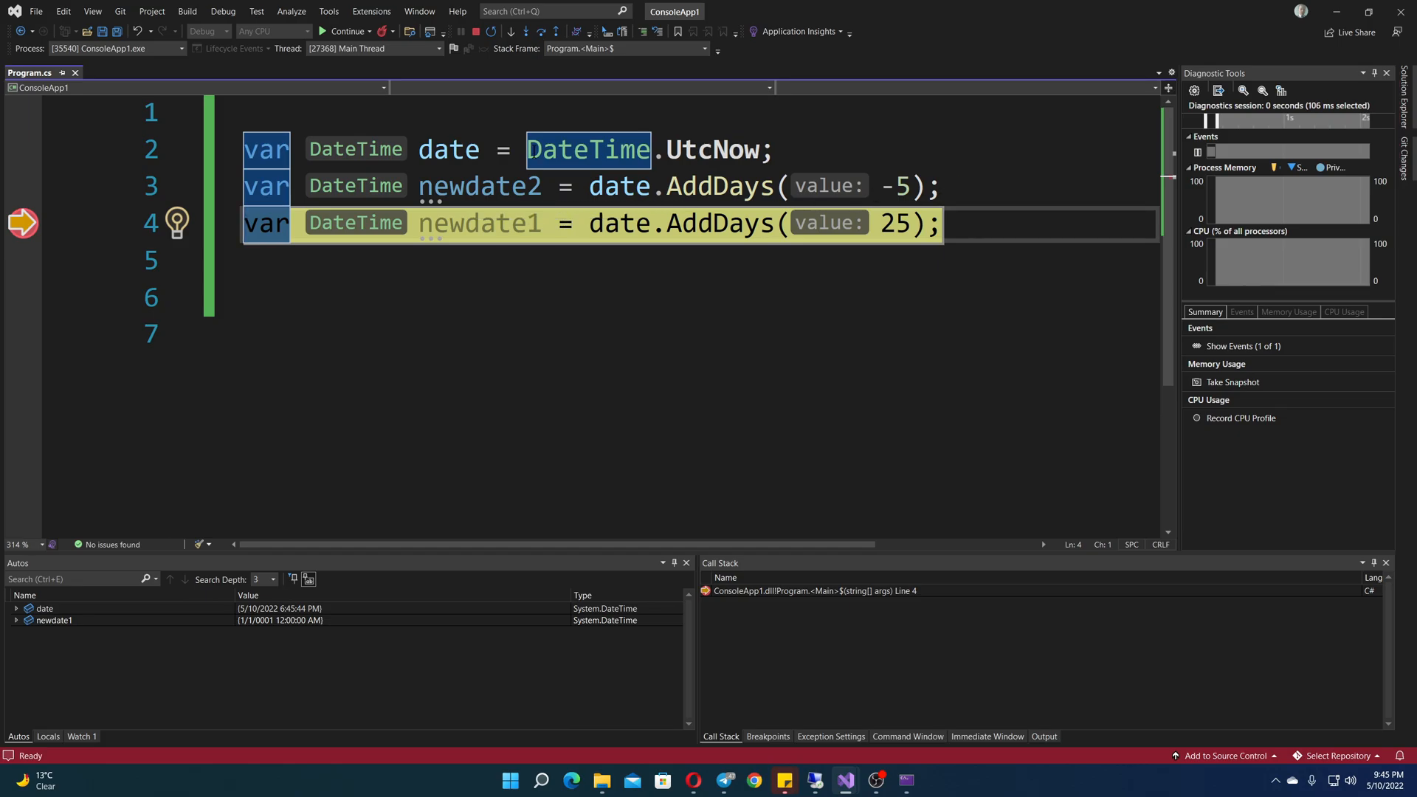
mouse_move(587, 149)
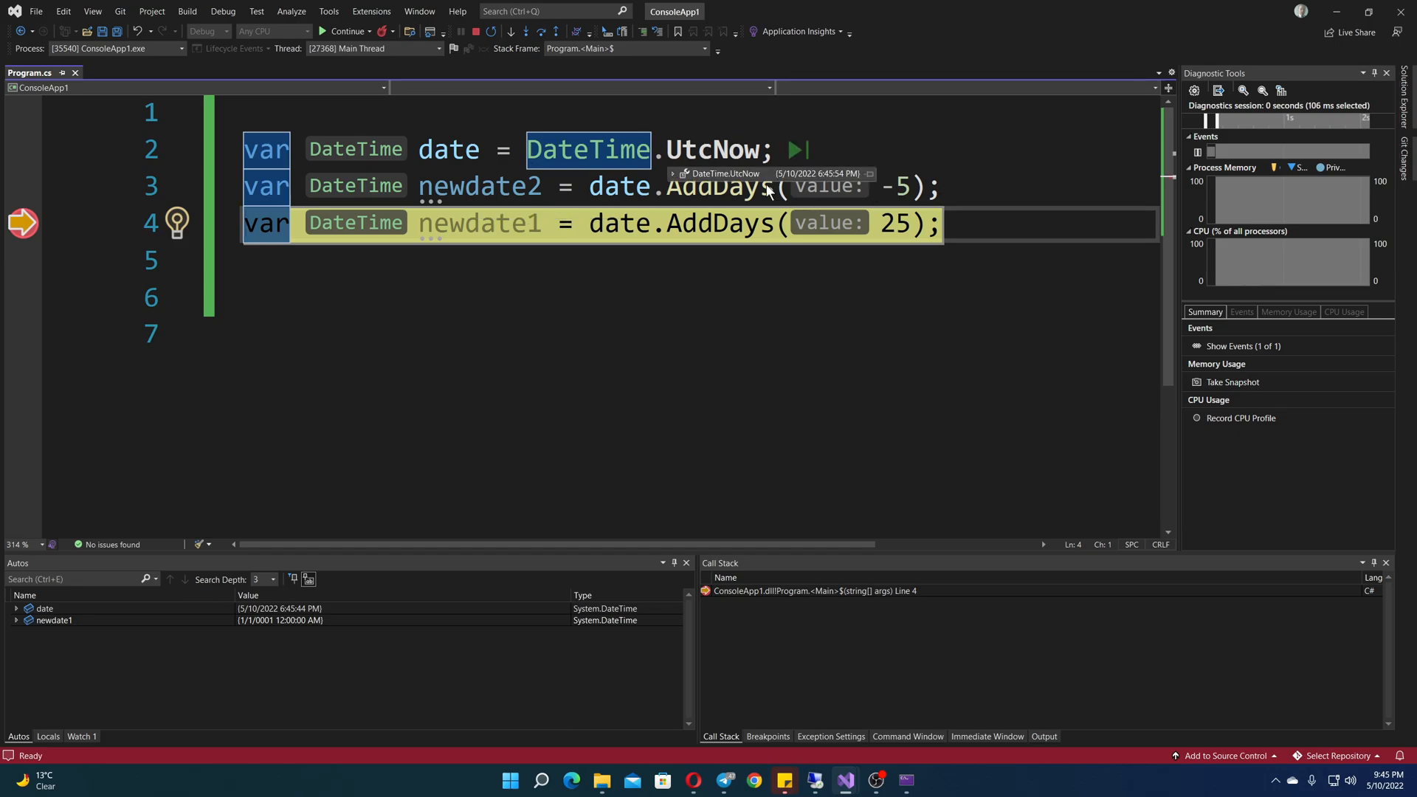
mouse_move(505, 223)
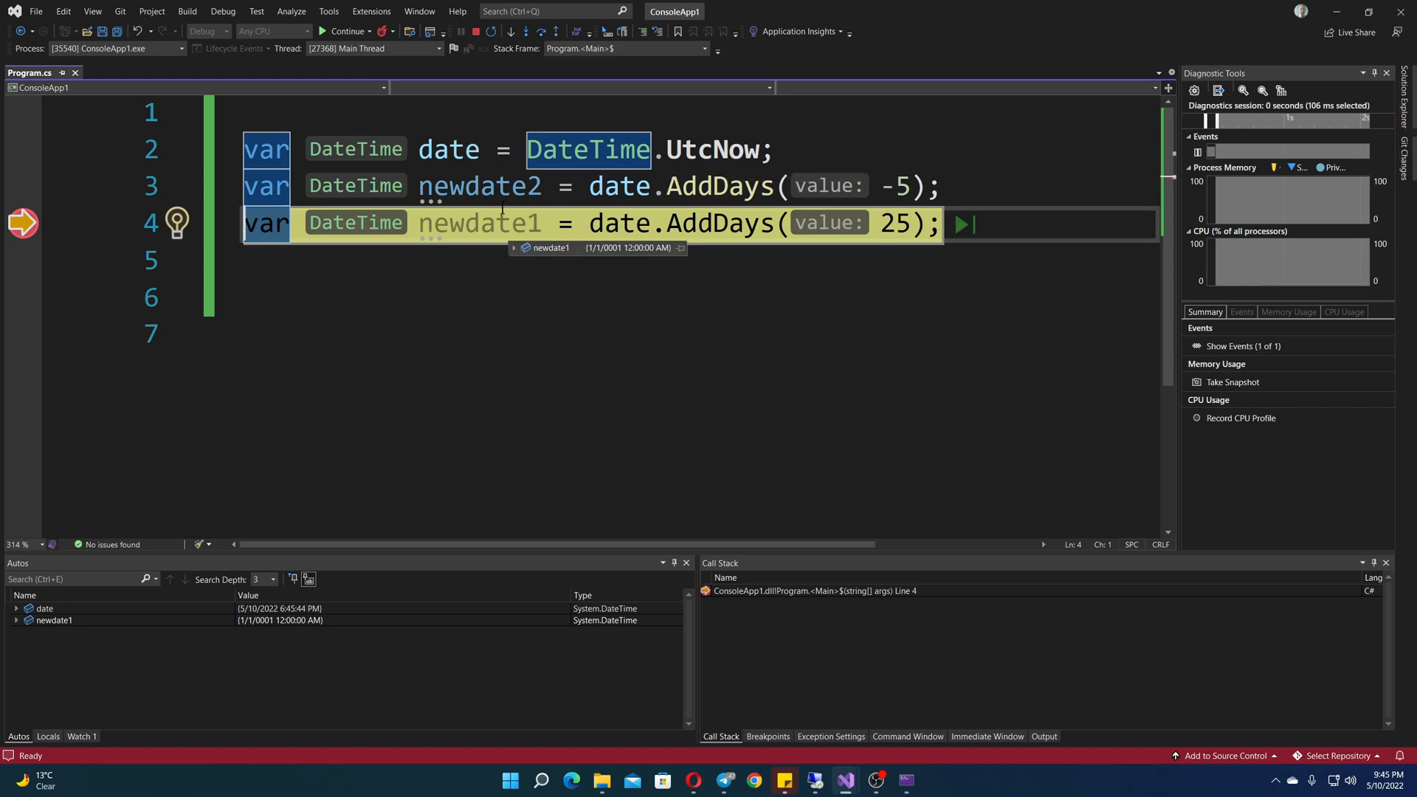